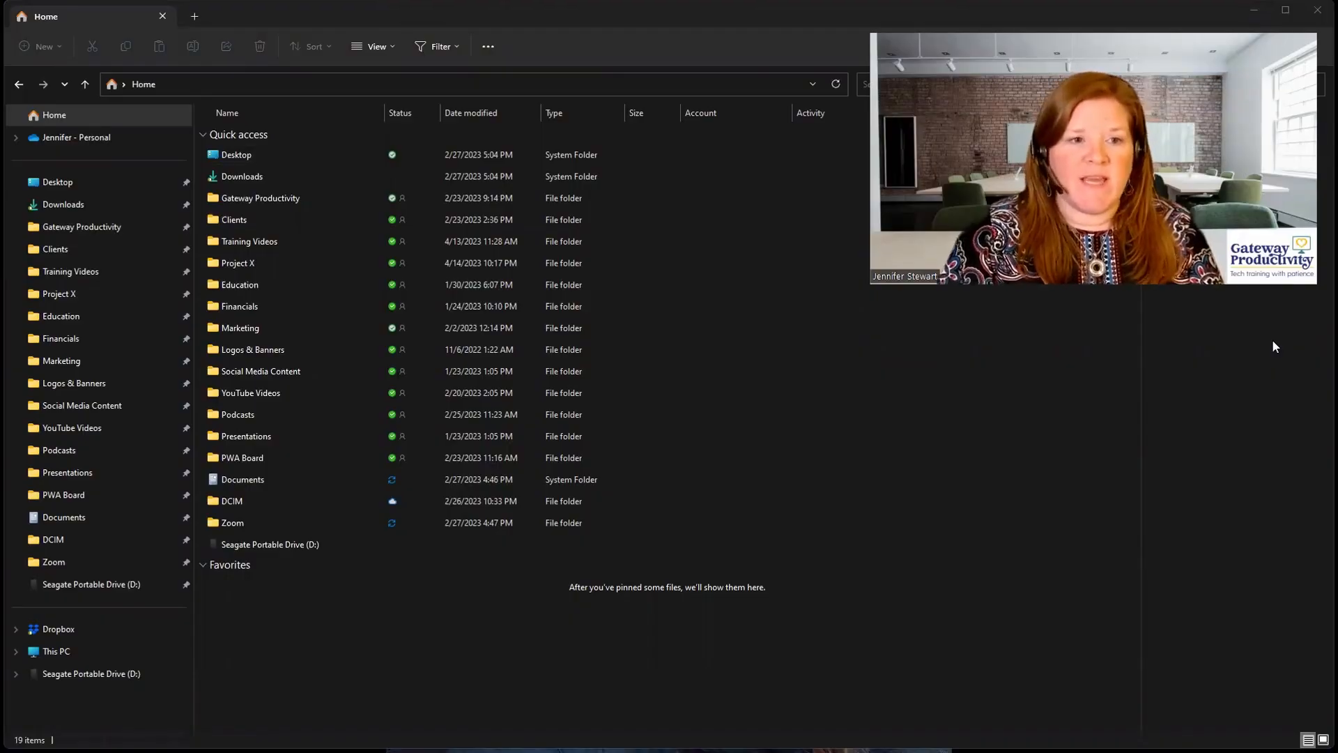
Open the OneDrive tray flyout to show recent downloads and the sync issue notice.
{"action": "left_click", "coordinate": [231, 522]}
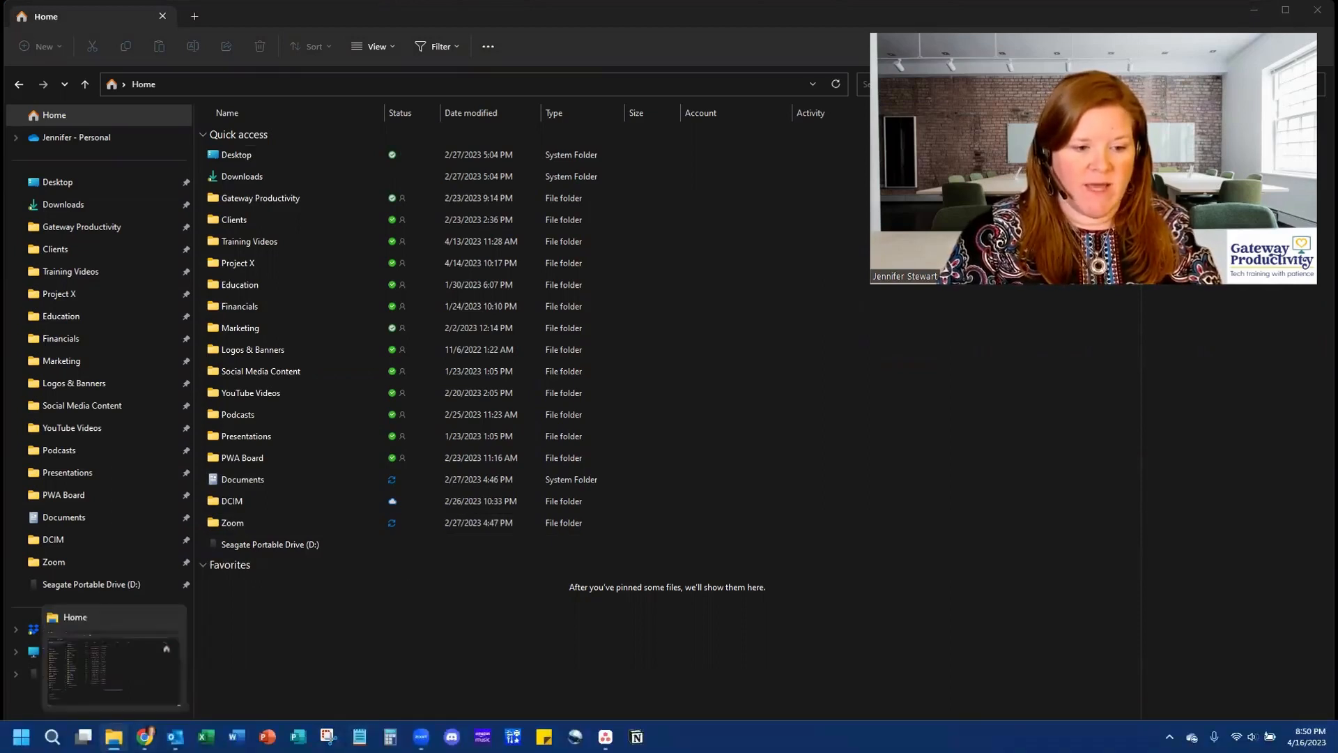
{"action": "left_click", "coordinate": [260, 371]}
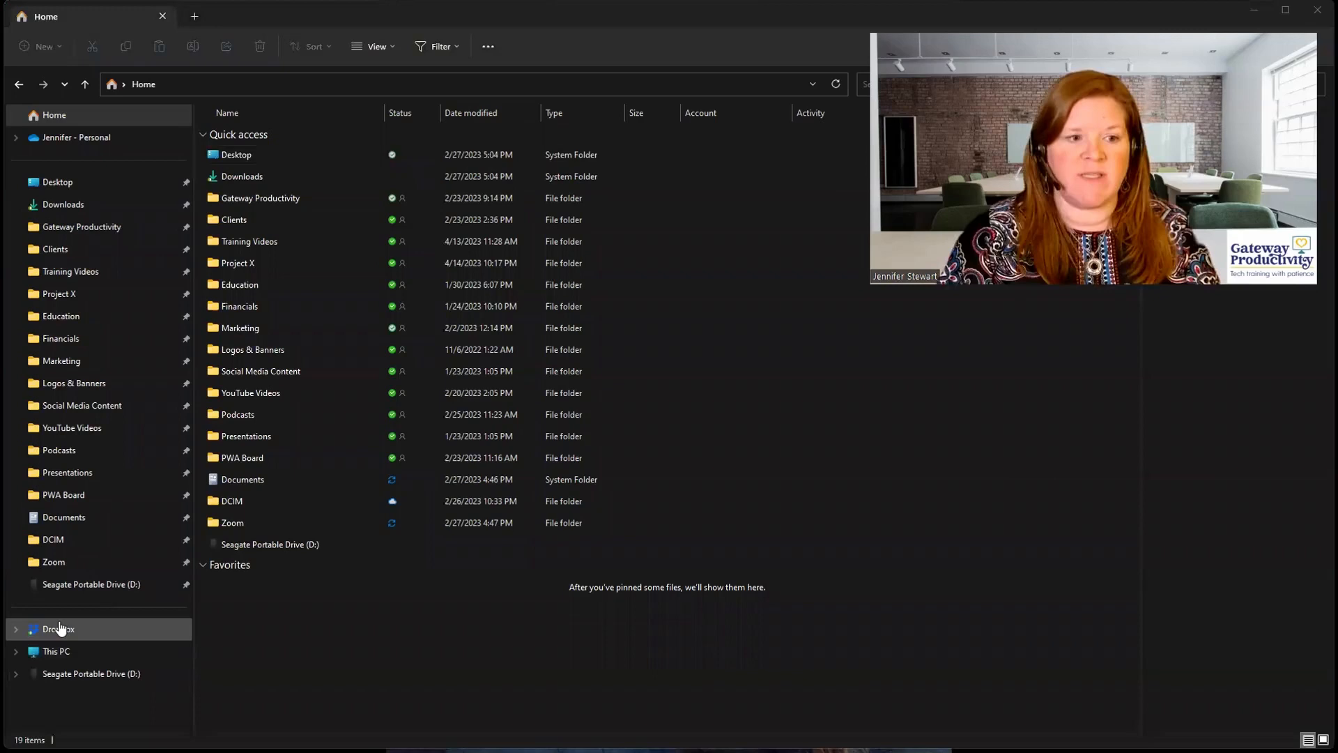
{"action": "left_click", "coordinate": [239, 285]}
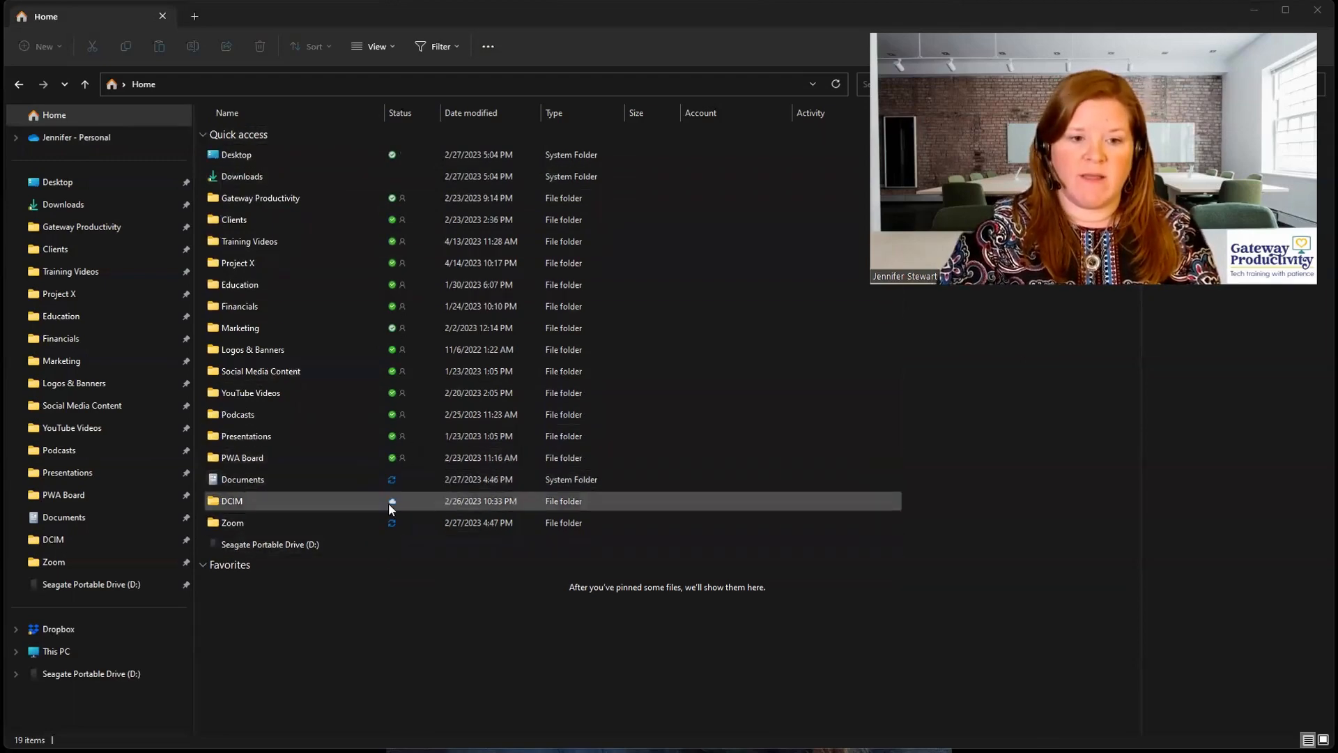
{"action": "left_click", "coordinate": [231, 521]}
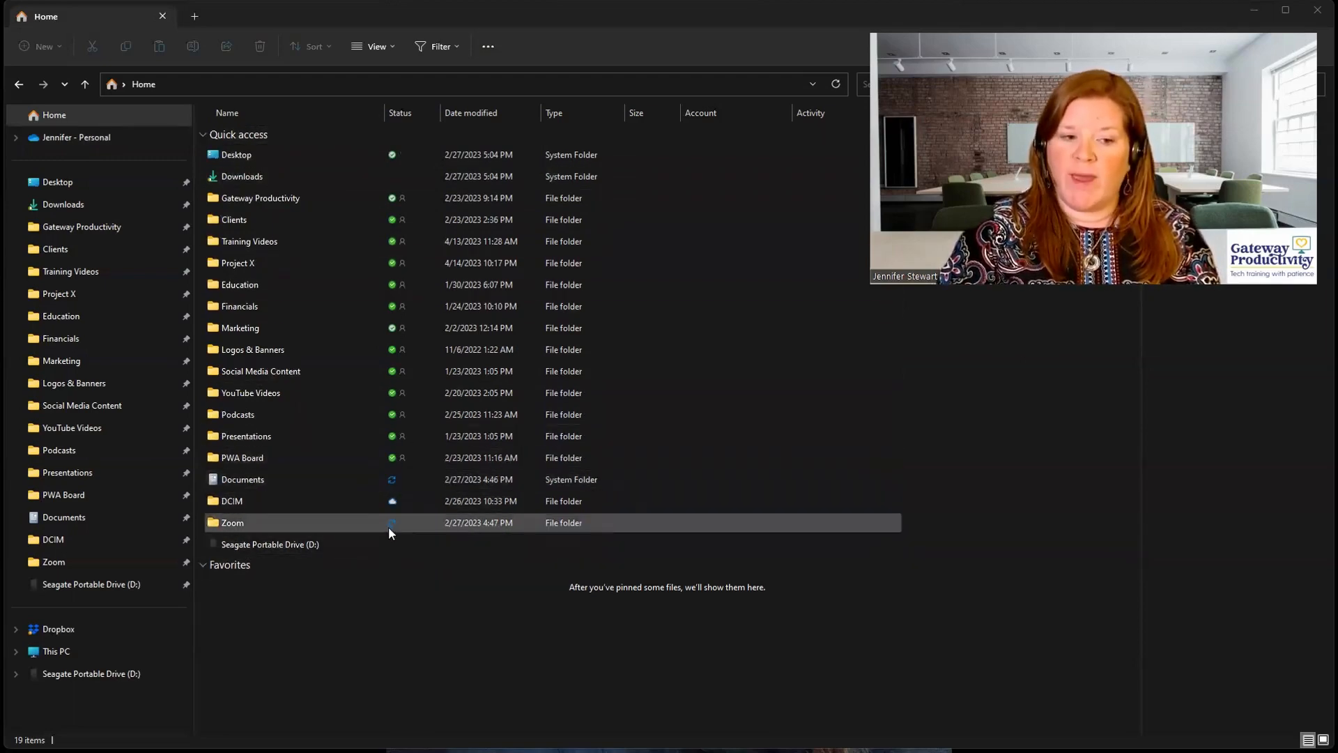
{"action": "left_click", "coordinate": [231, 501]}
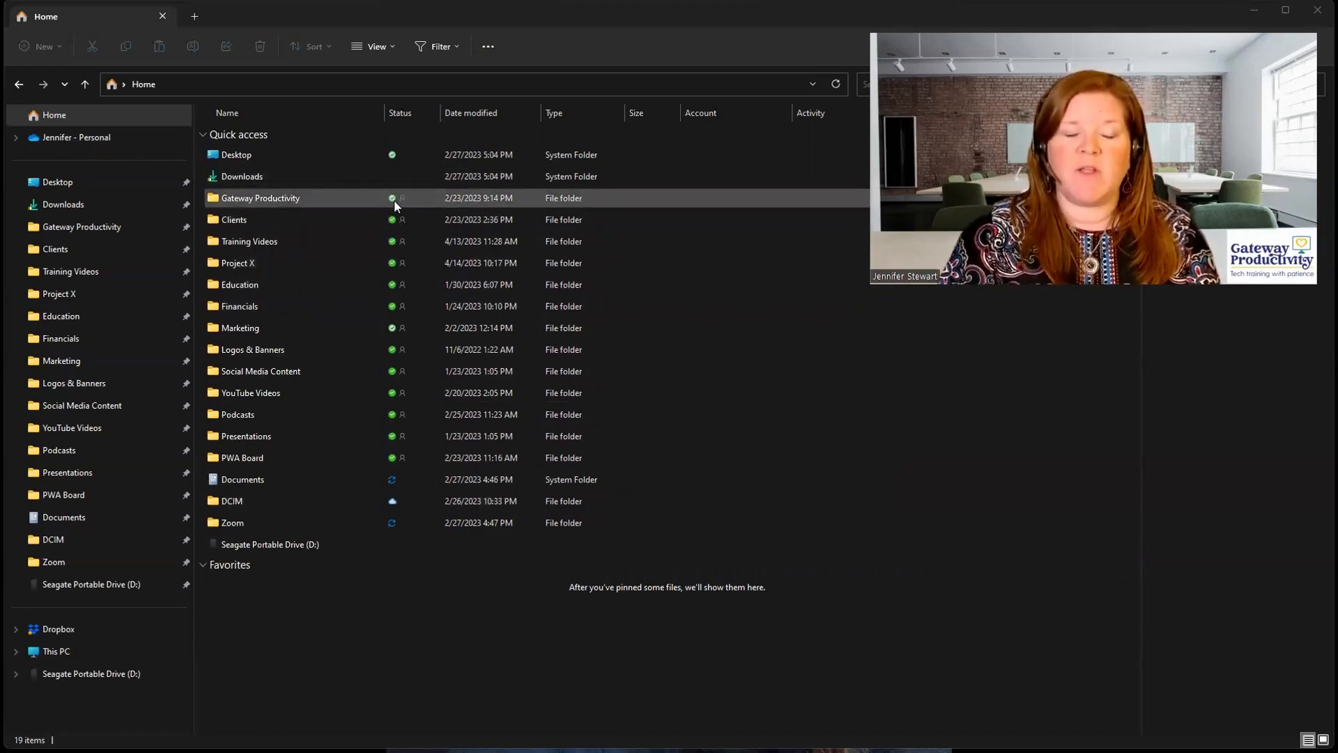
{"action": "left_click", "coordinate": [242, 479]}
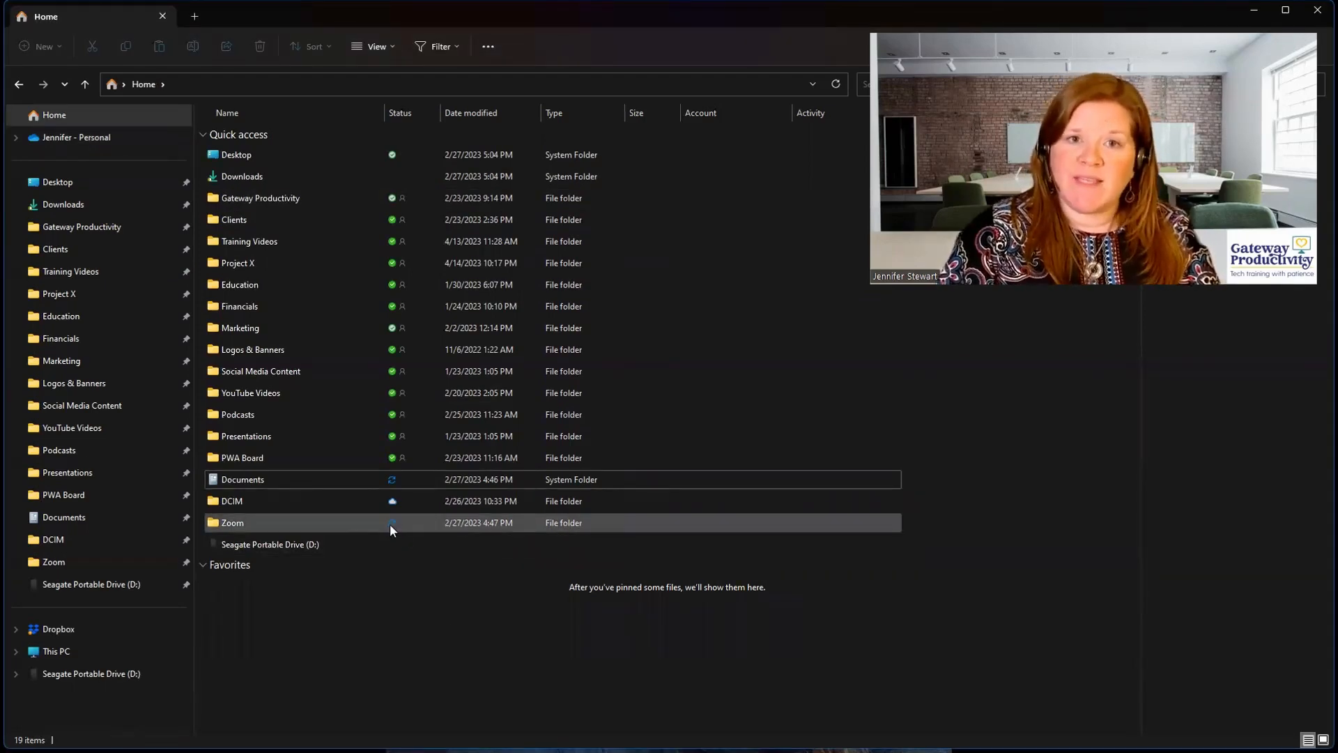
{"action": "mouse_move", "coordinate": [365, 527]}
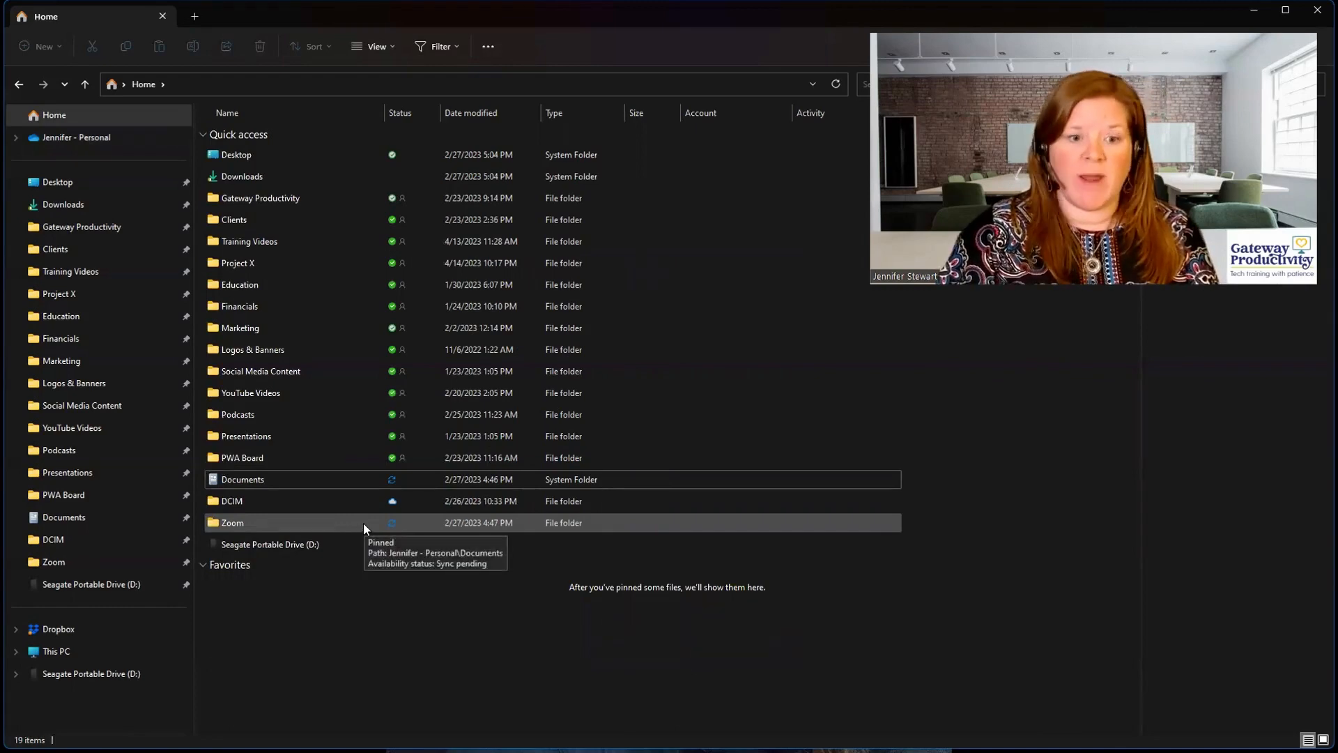
{"action": "mouse_move", "coordinate": [282, 532]}
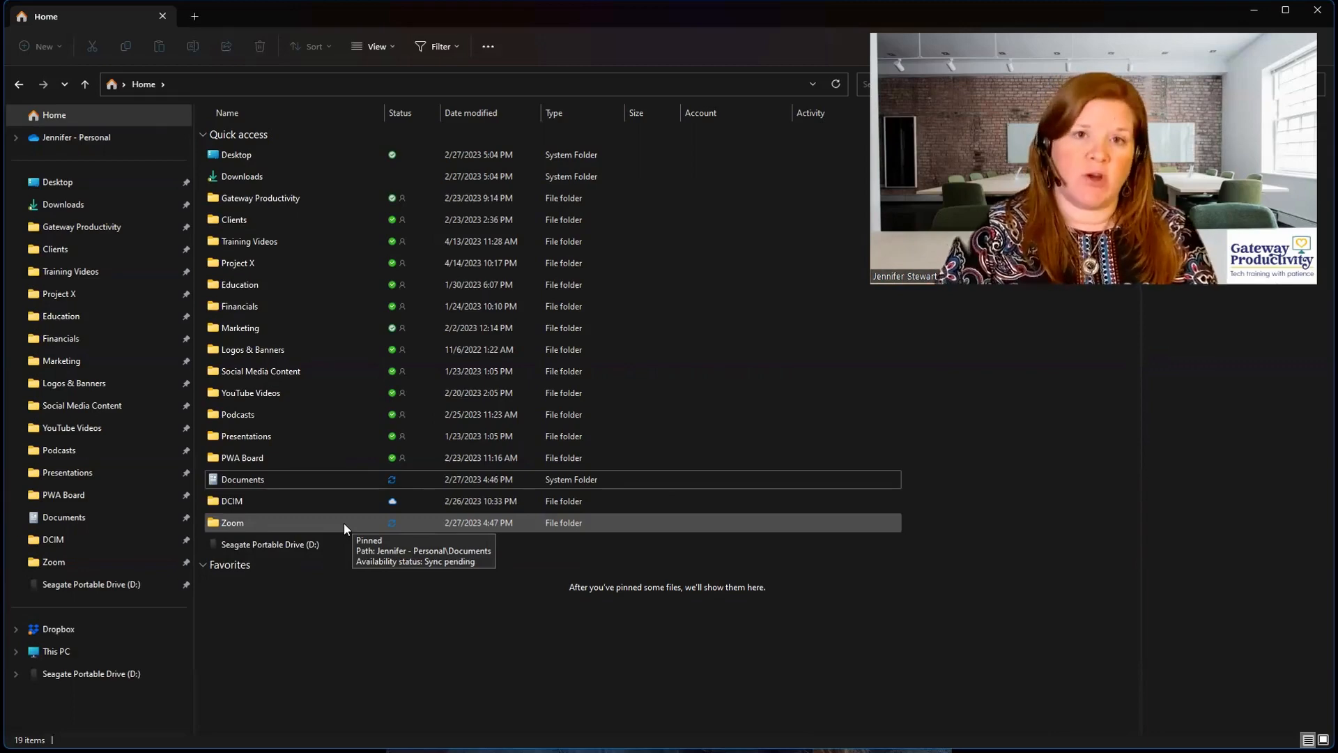
{"action": "mouse_move", "coordinate": [457, 510]}
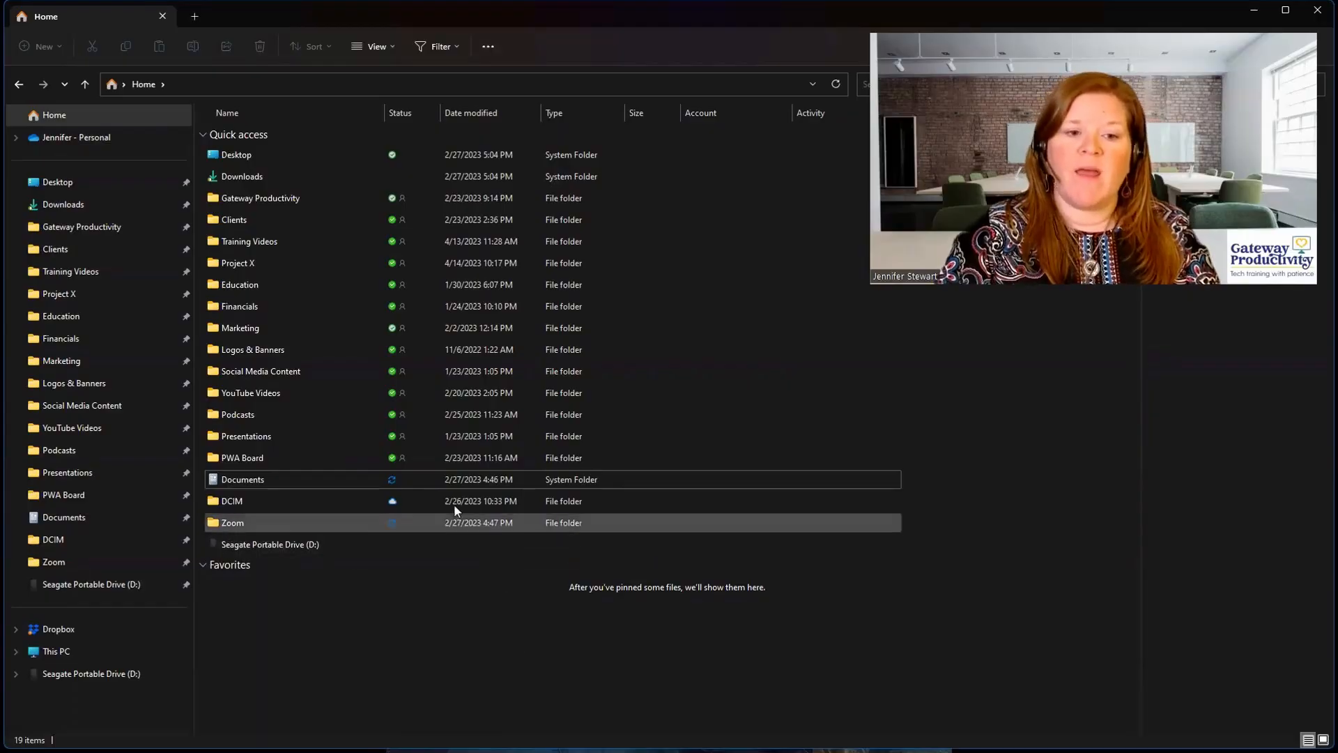
{"action": "mouse_move", "coordinate": [391, 501]}
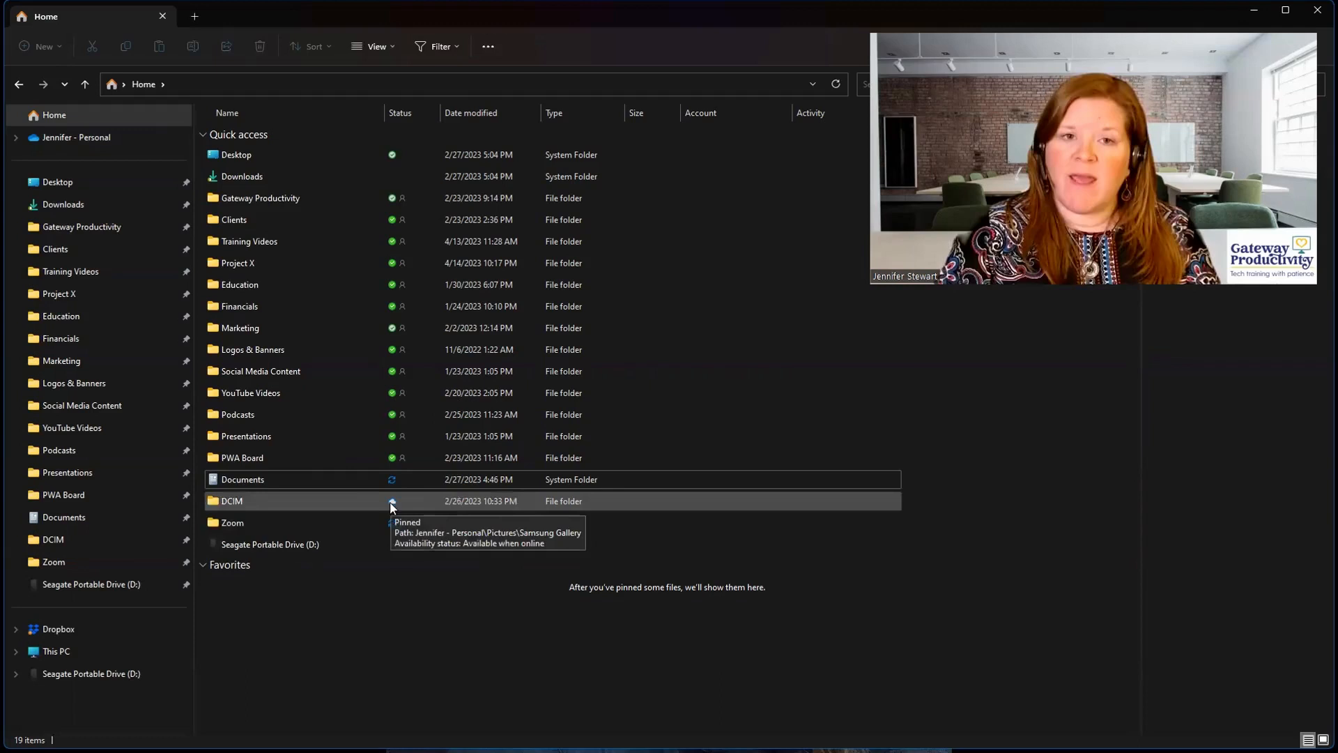
{"action": "mouse_move", "coordinate": [284, 503]}
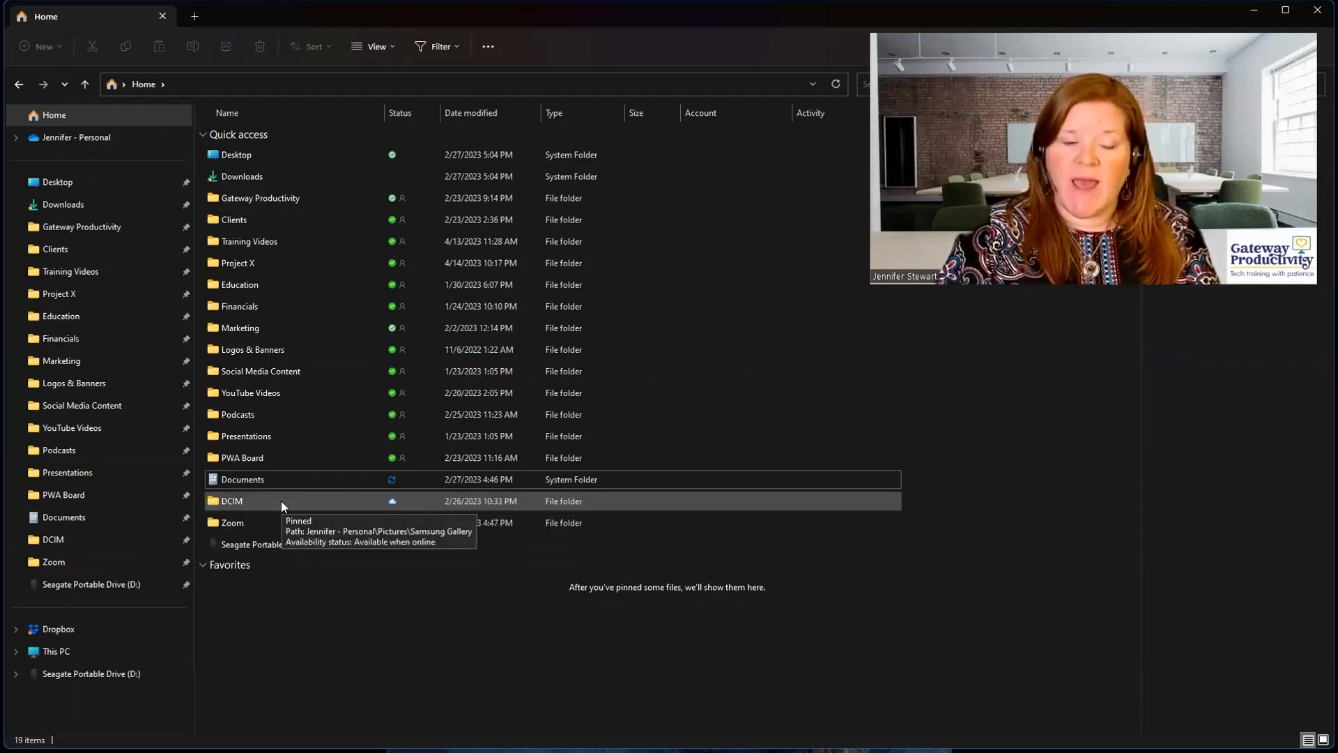
{"action": "mouse_move", "coordinate": [392, 506]}
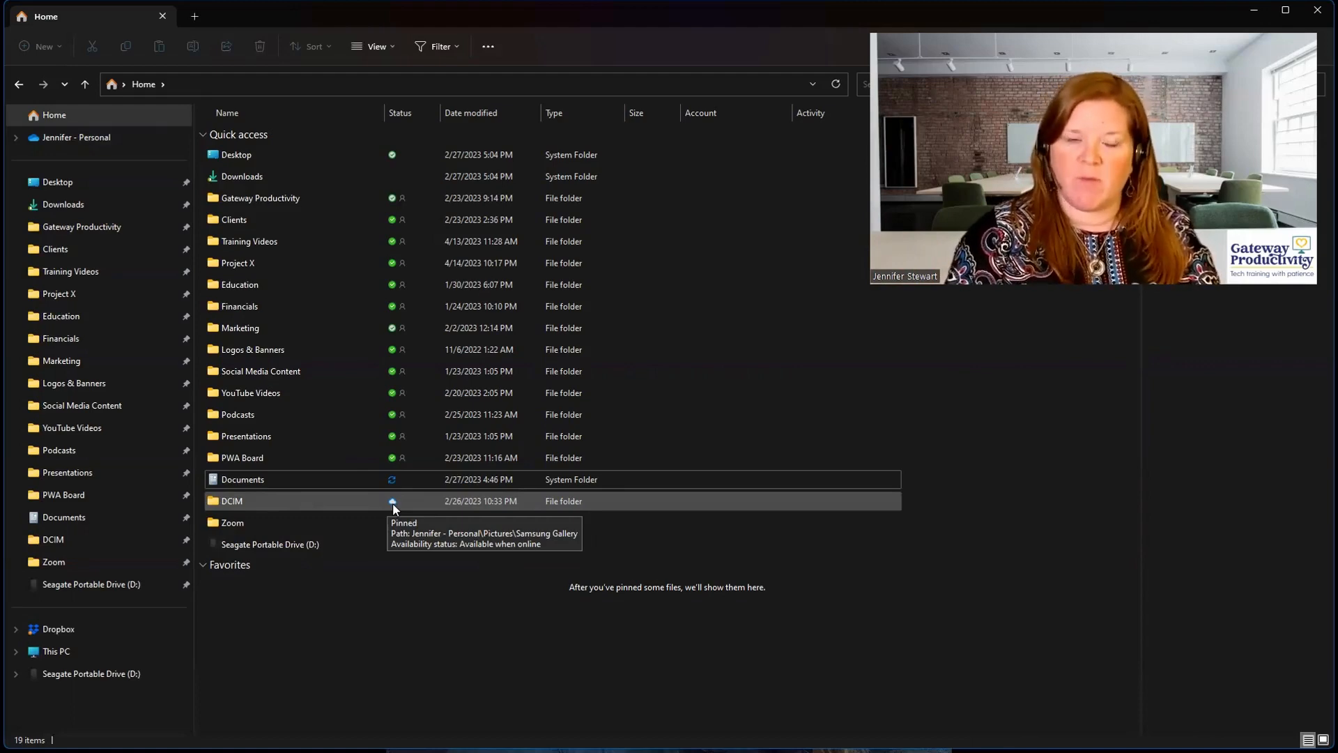
{"action": "mouse_move", "coordinate": [461, 630]}
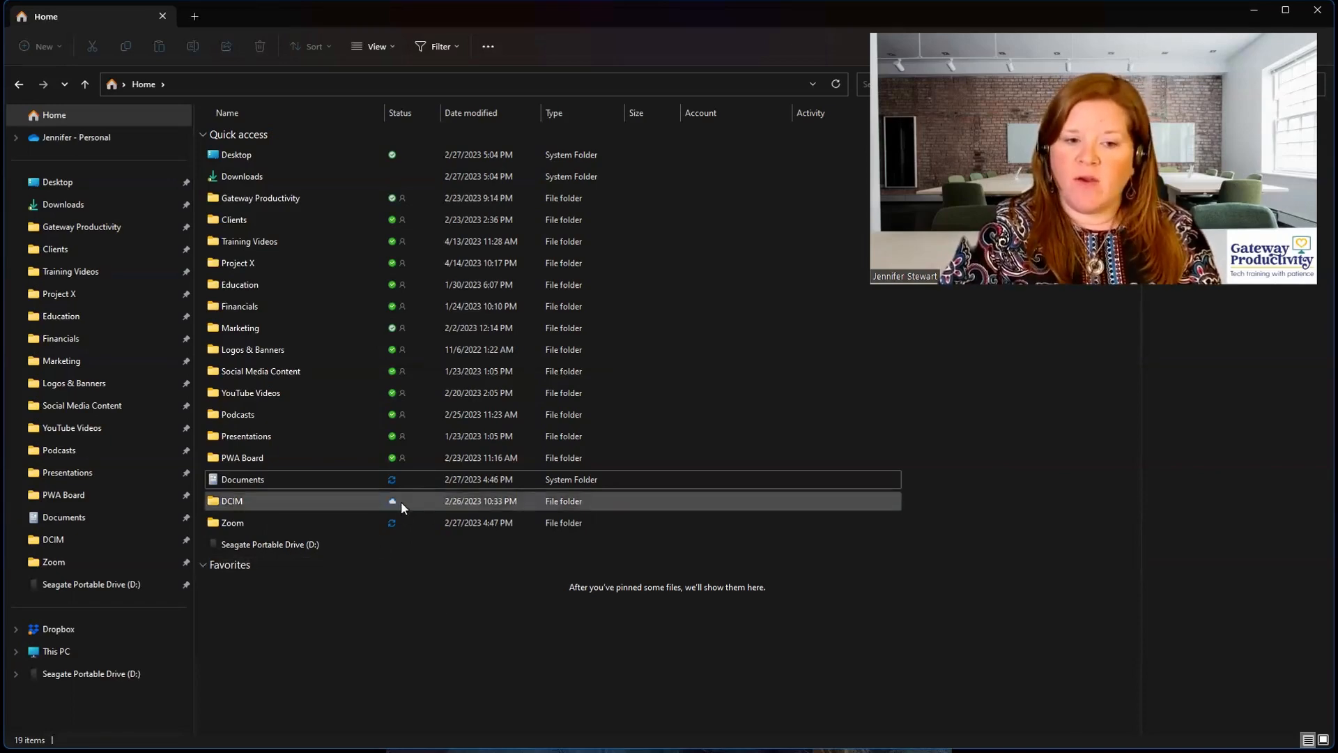
{"action": "mouse_move", "coordinate": [401, 501]}
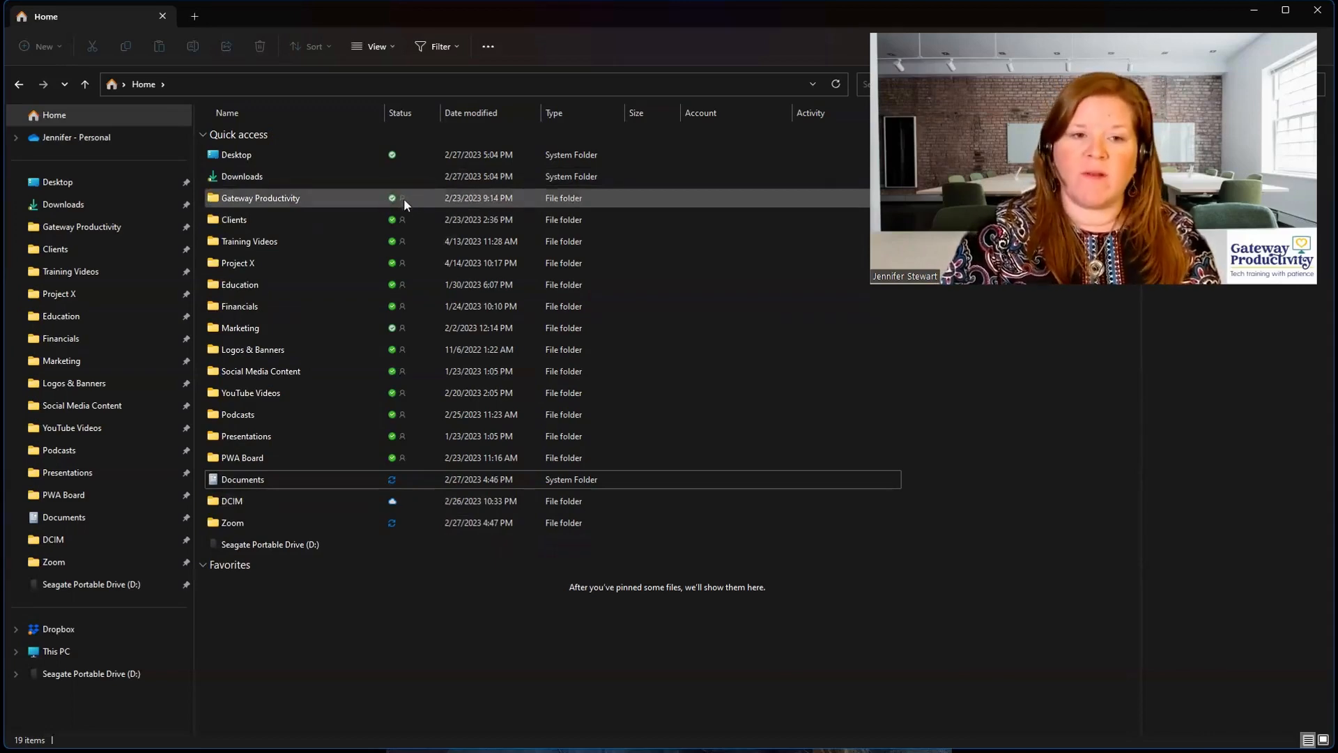
{"action": "mouse_move", "coordinate": [392, 203]}
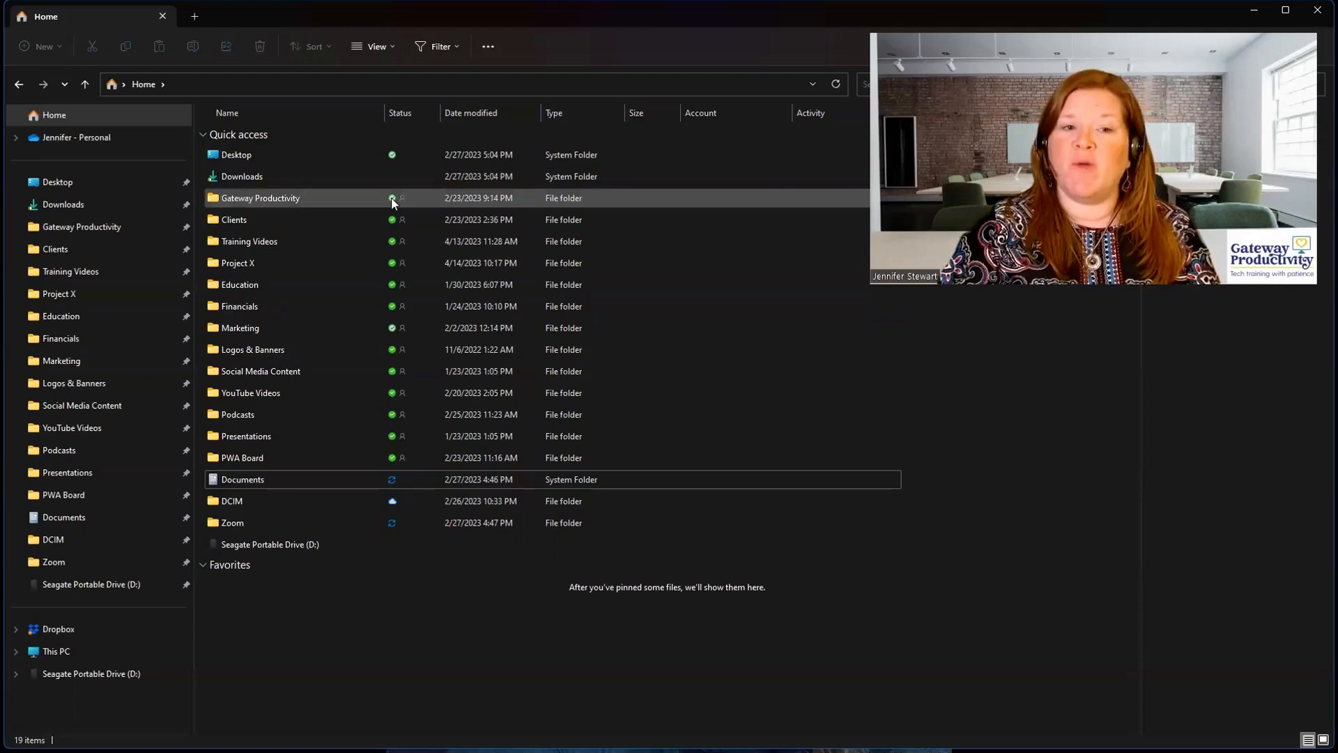
{"action": "mouse_move", "coordinate": [418, 195]}
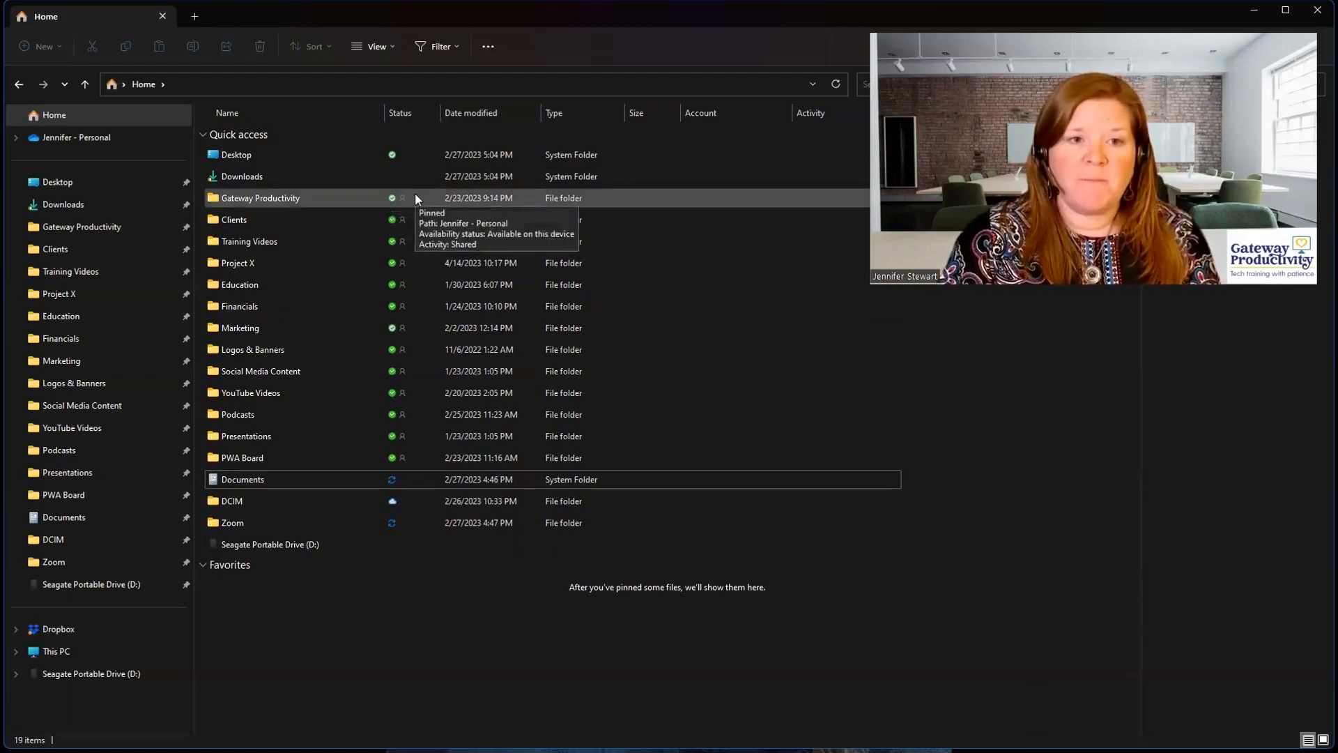
{"action": "mouse_move", "coordinate": [465, 590]}
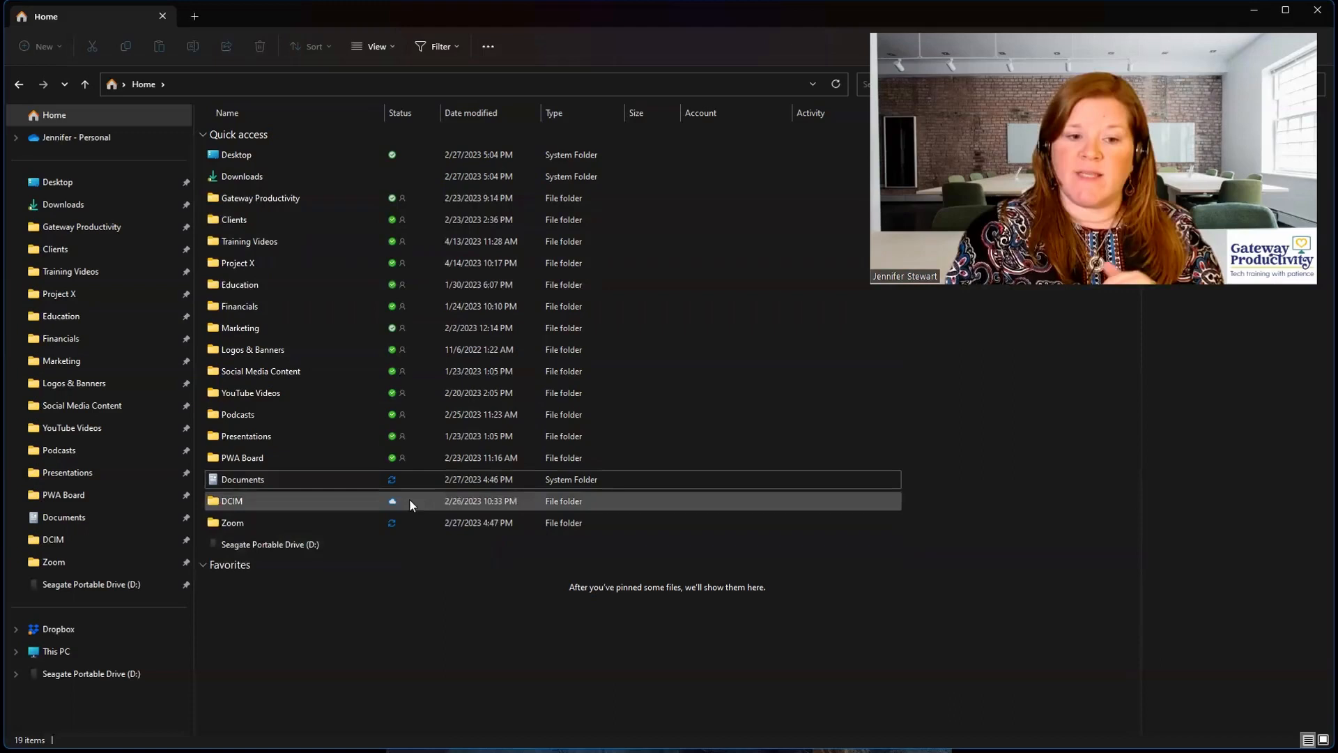
{"action": "mouse_move", "coordinate": [393, 502]}
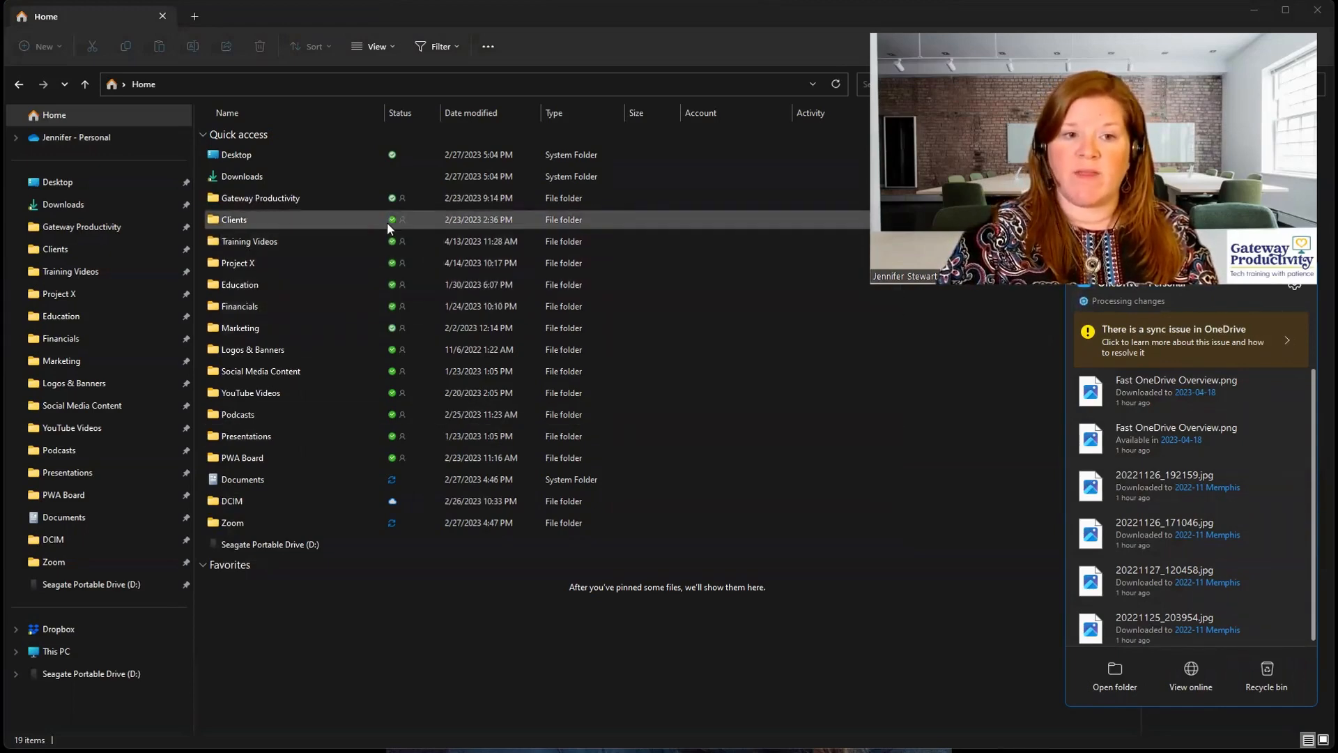
{"action": "left_click", "coordinate": [239, 285]}
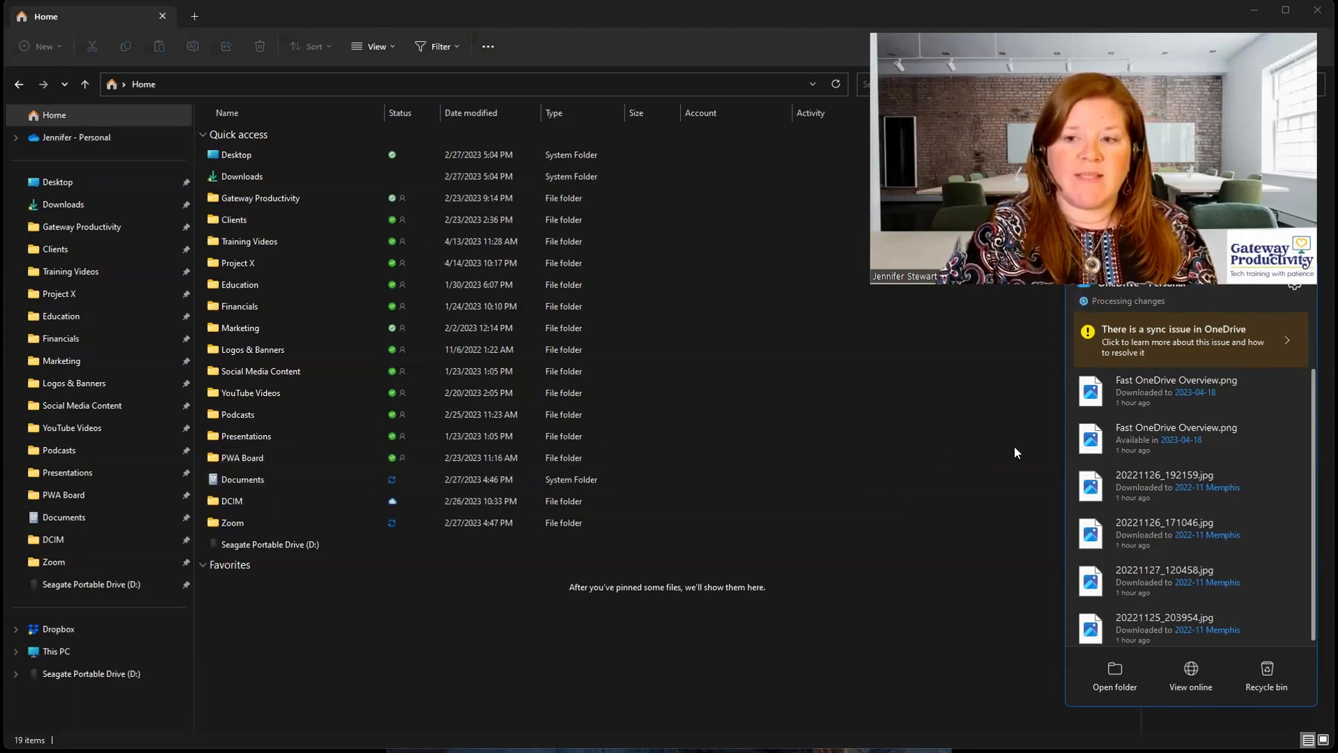
{"action": "mouse_move", "coordinate": [1107, 620]}
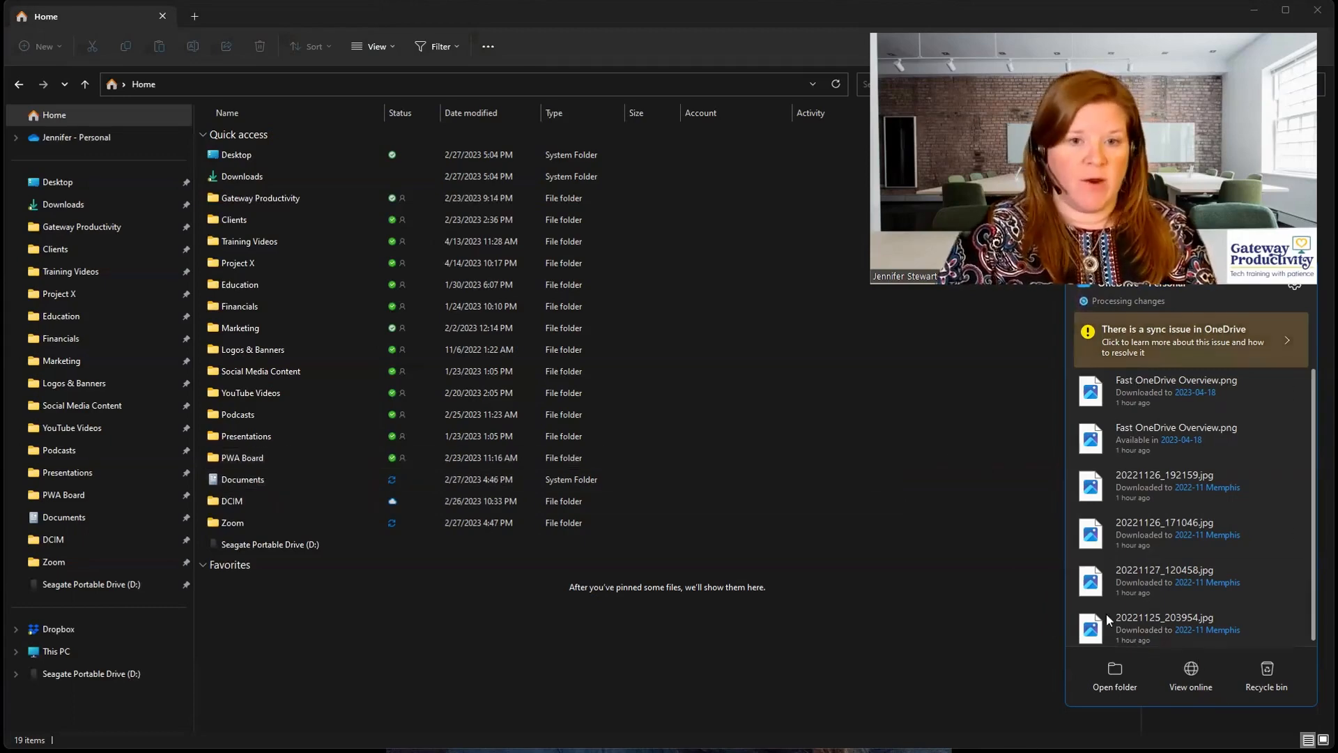